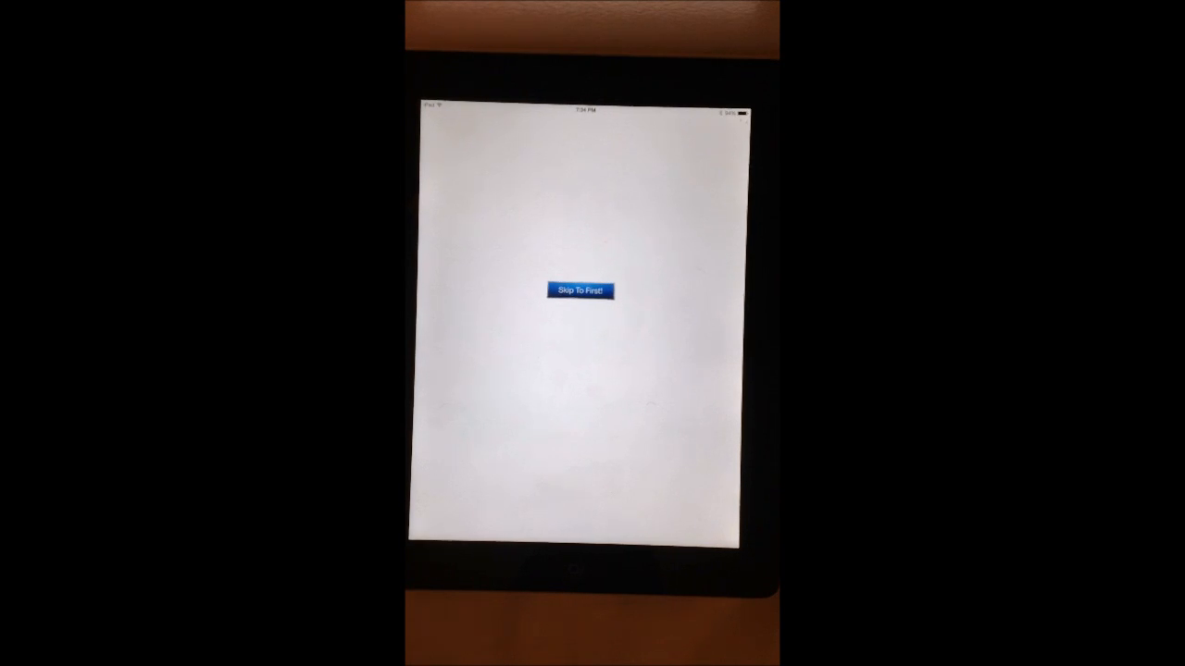
Step: Return to the first tutorial via the 'Skip To First!' button on the end screen
{"action": "left_click", "coordinate": [580, 291]}
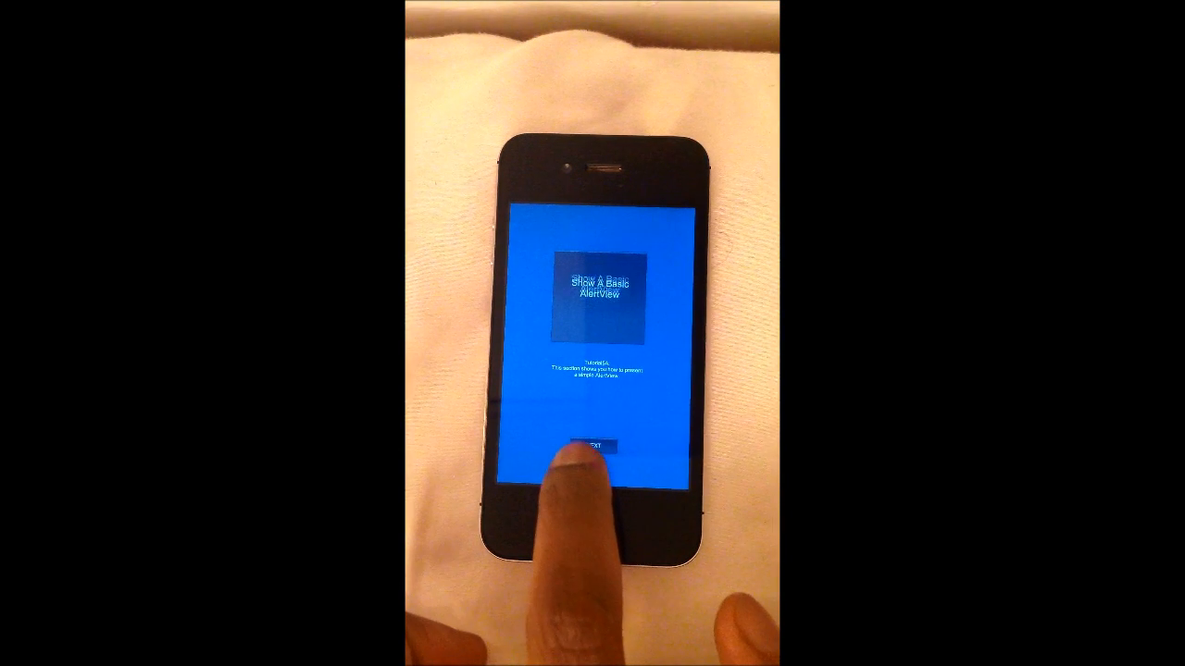
Step: Advance with NEXT from the AlertView page to the basic ActionSheet tutorial
{"action": "left_click", "coordinate": [594, 446]}
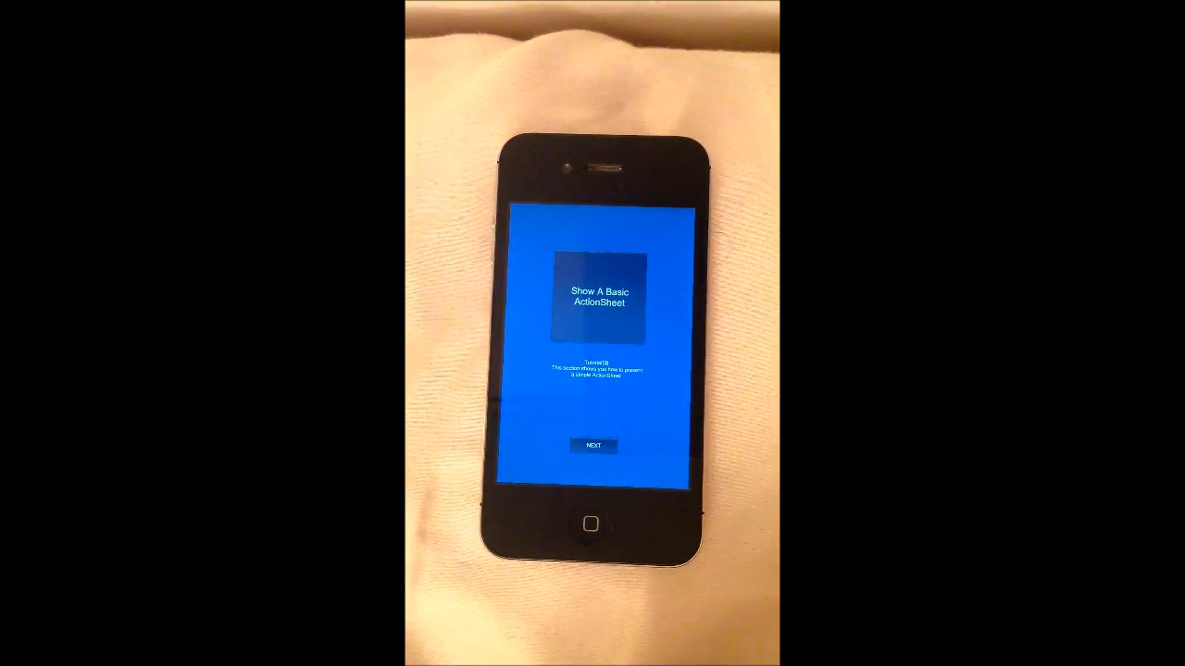